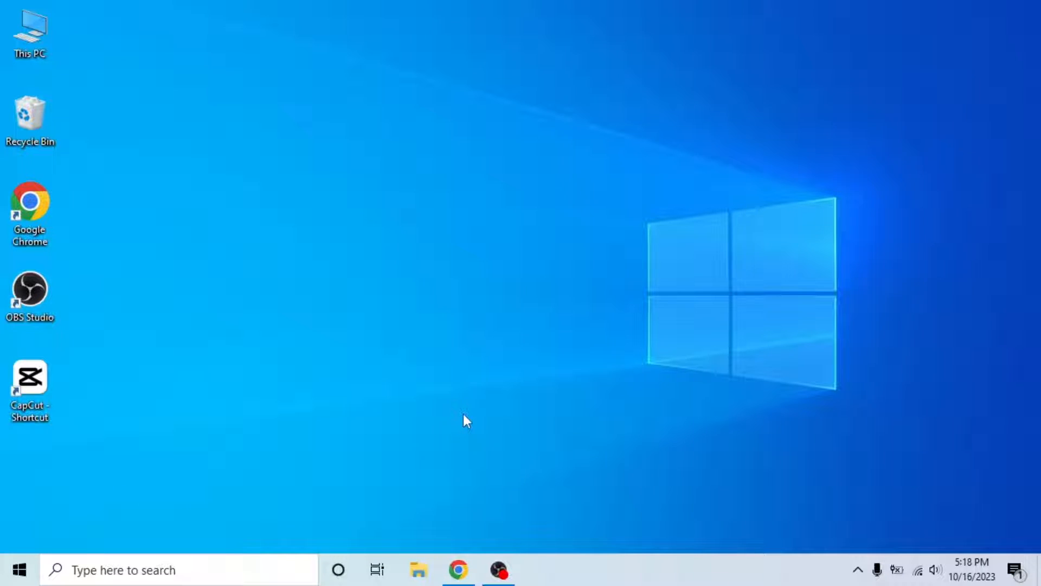
Launch Chrome from the desktop and load the LinkedIn home feed
left_click(458, 569)
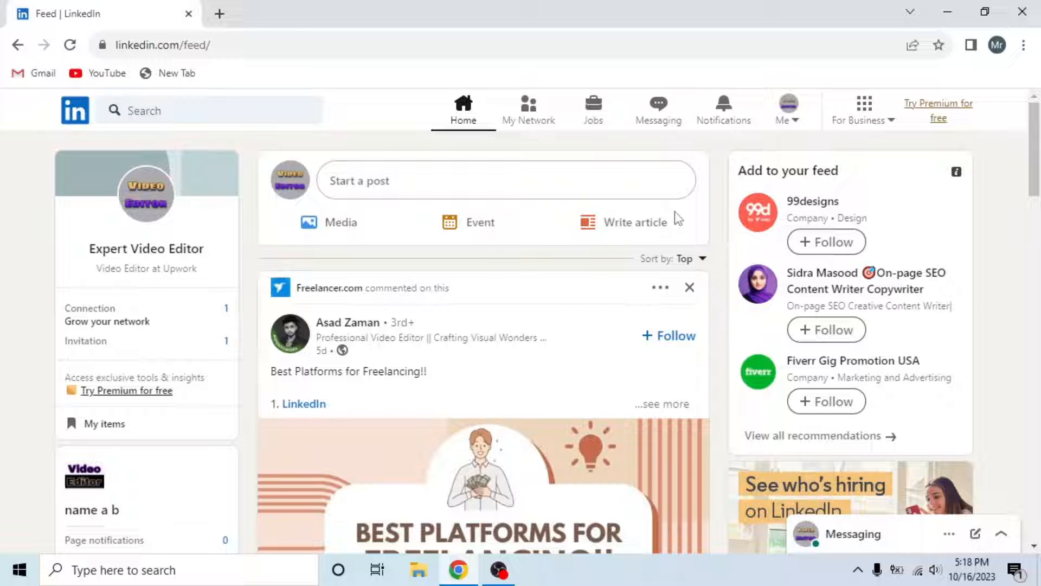
Go to your own profile page via the Me menu's View Profile
left_click(786, 110)
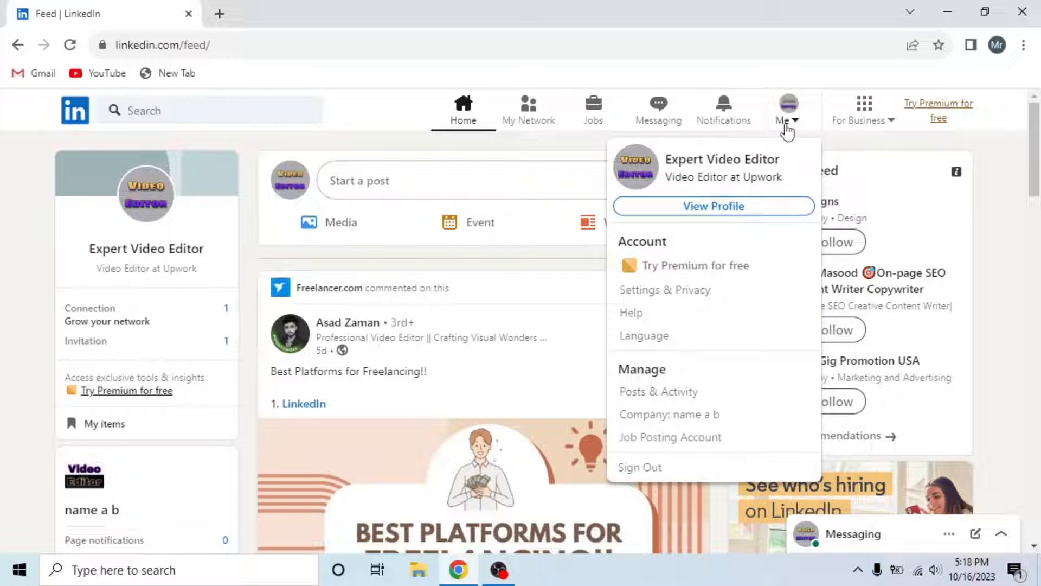
left_click(713, 206)
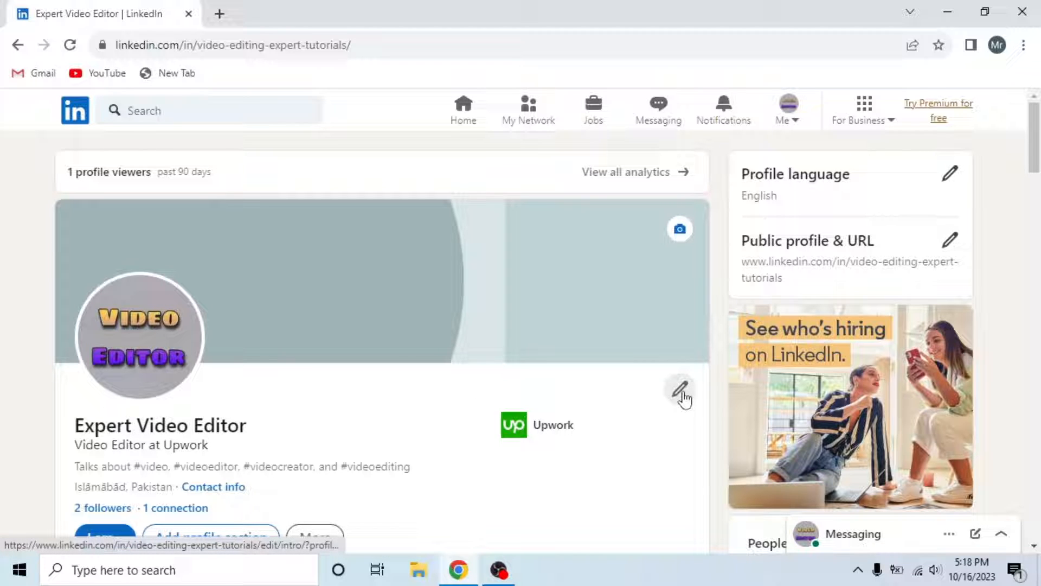
Start Edit intro from the profile card and scroll to the Contact info section
left_click(679, 391)
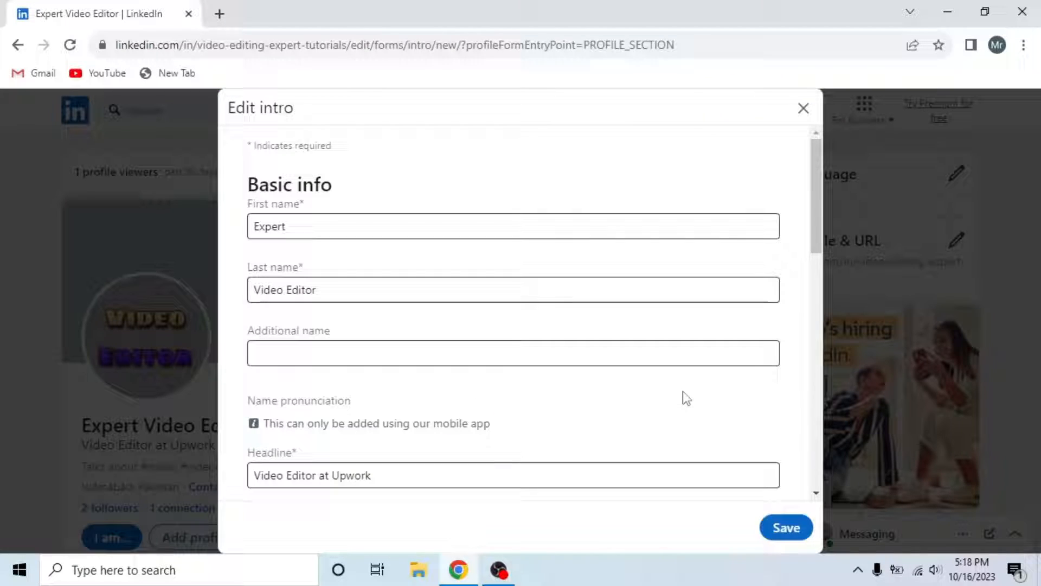
scroll("down", 3)
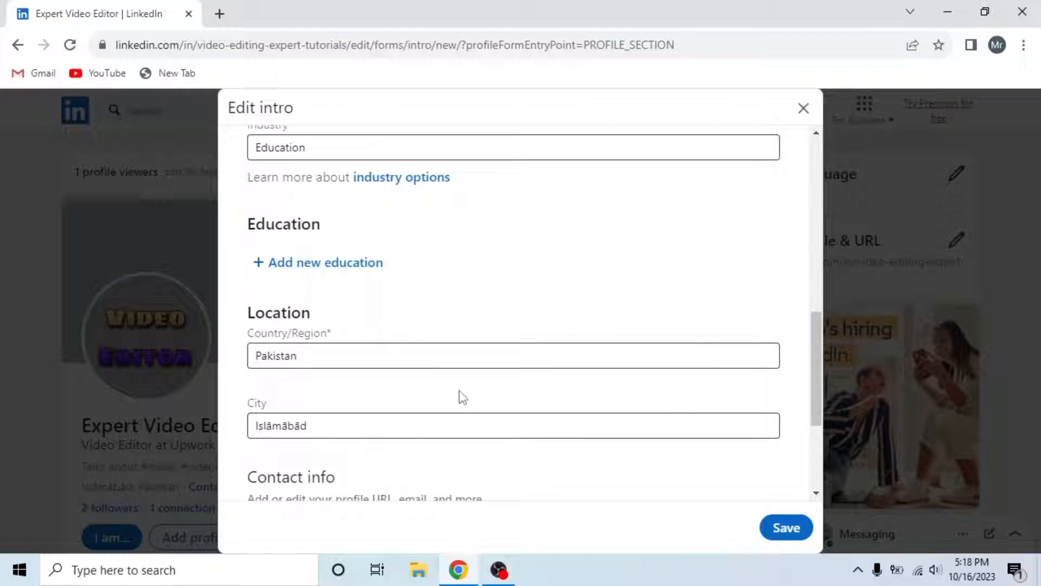
scroll("down", 3)
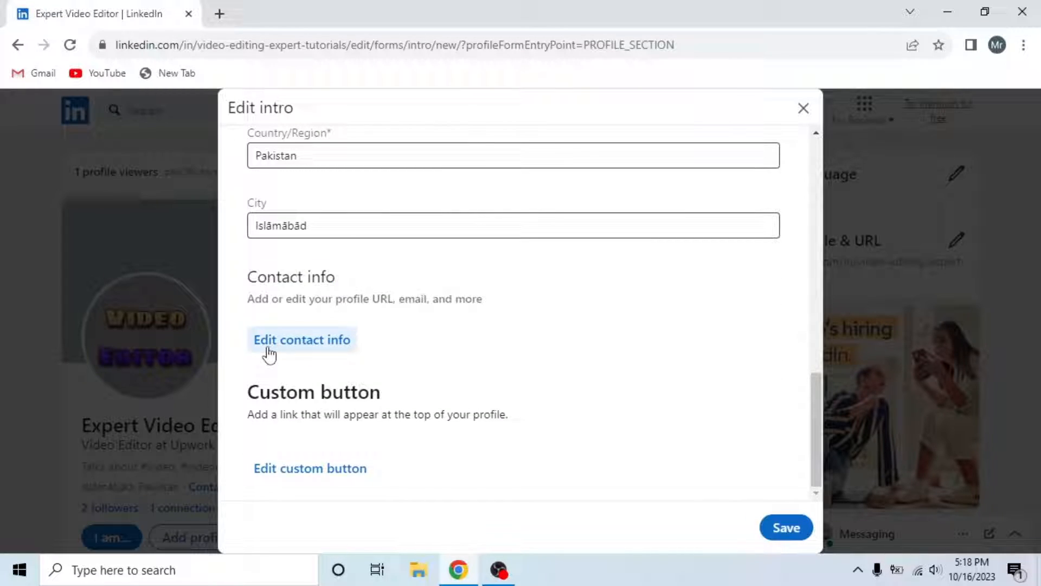
Enter Edit contact info and reach the January 18 birthday with its visibility setting
left_click(301, 339)
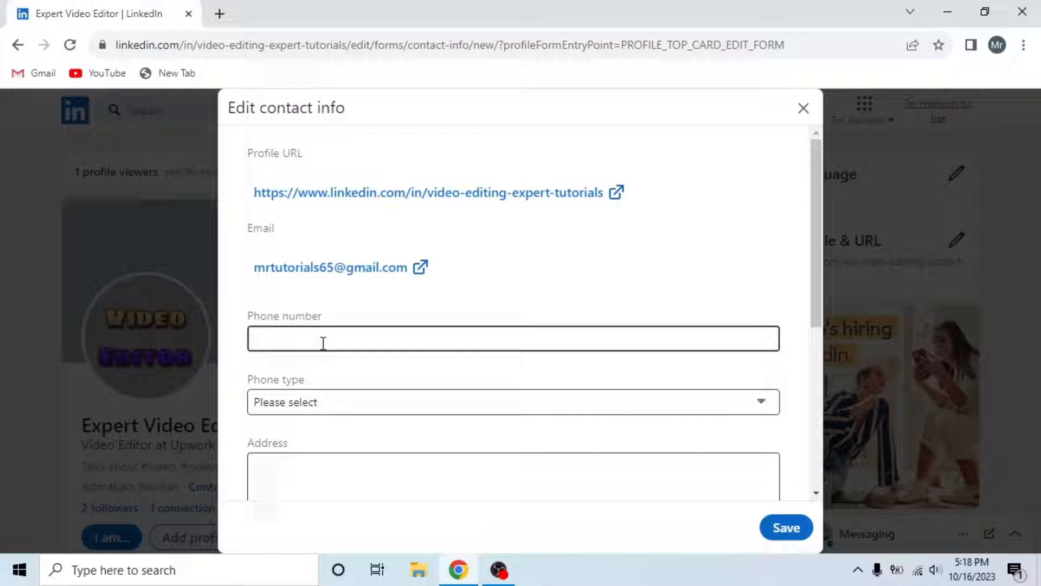
scroll("down", 3)
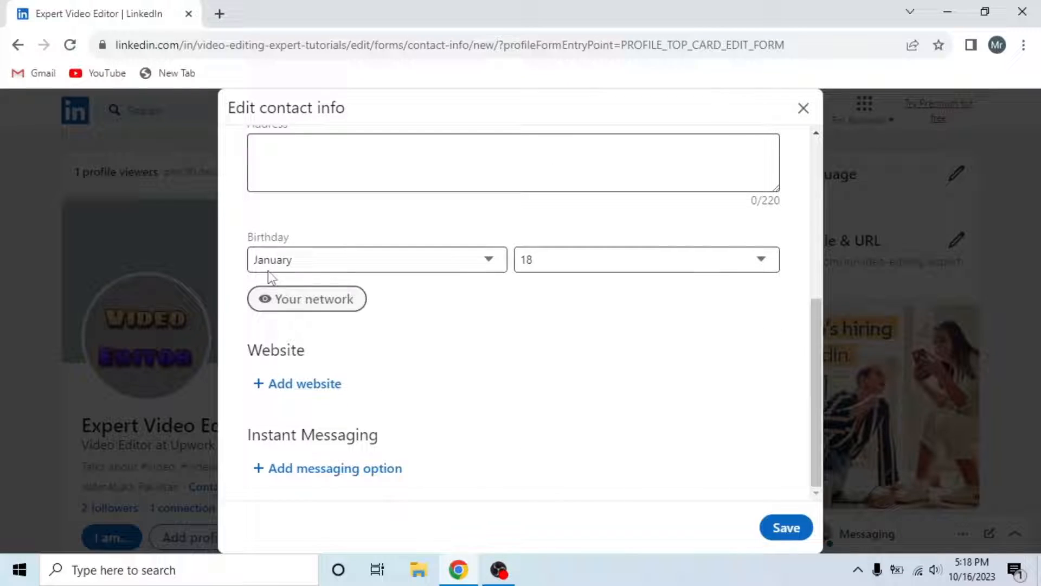
double_click(267, 238)
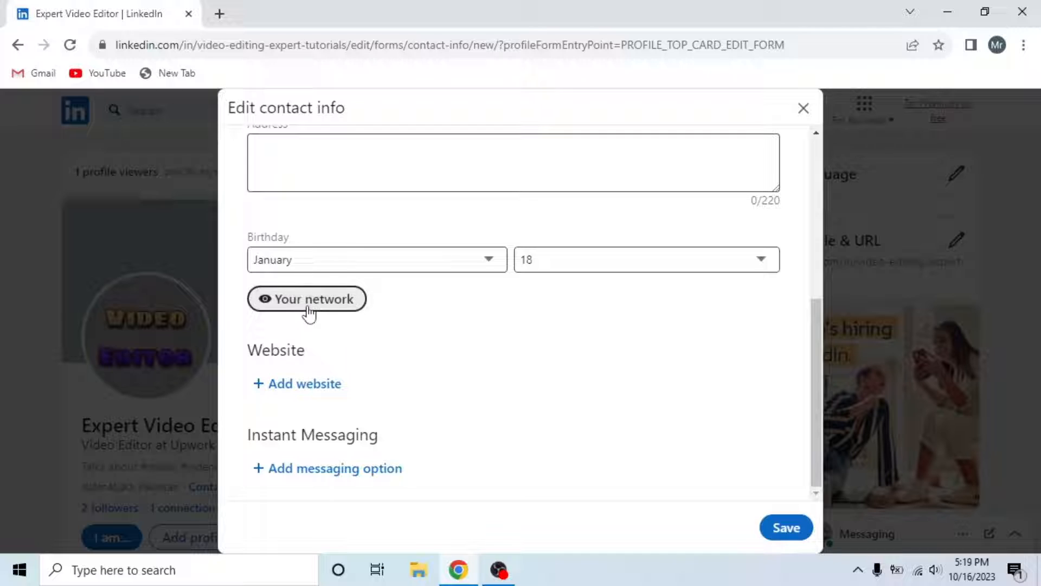
Set birthday visibility to 'Only you' and save the contact info
left_click(305, 299)
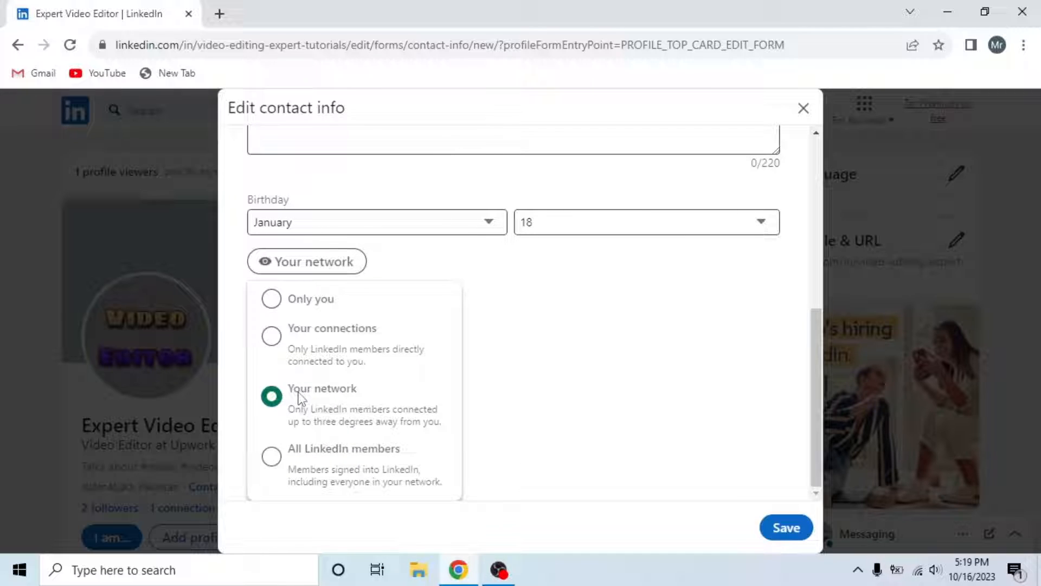
left_click(271, 298)
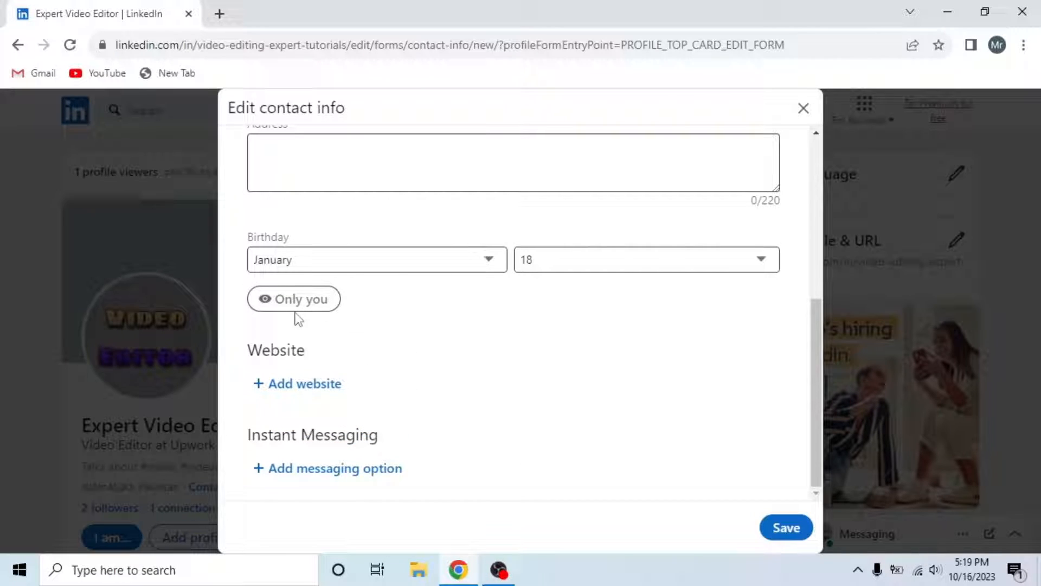
left_click(786, 527)
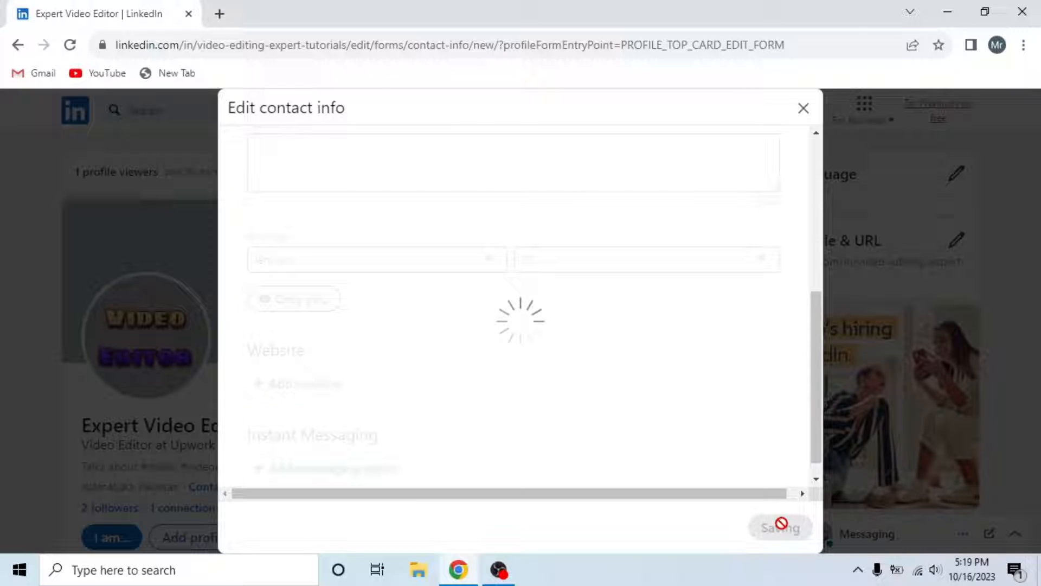
left_click(780, 527)
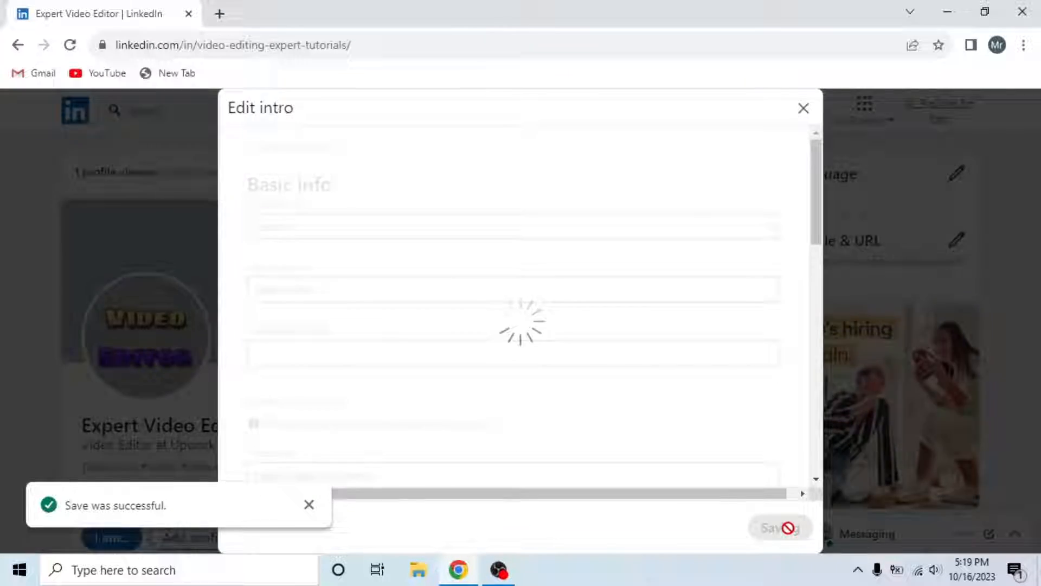